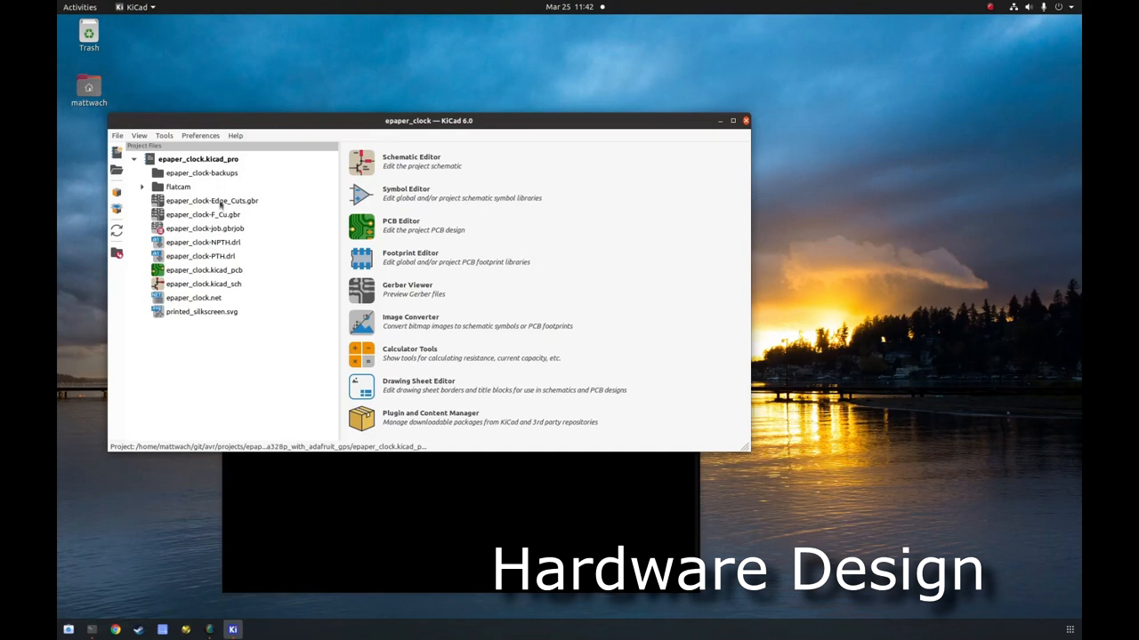
{"action": "mouse_move", "coordinate": [224, 203]}
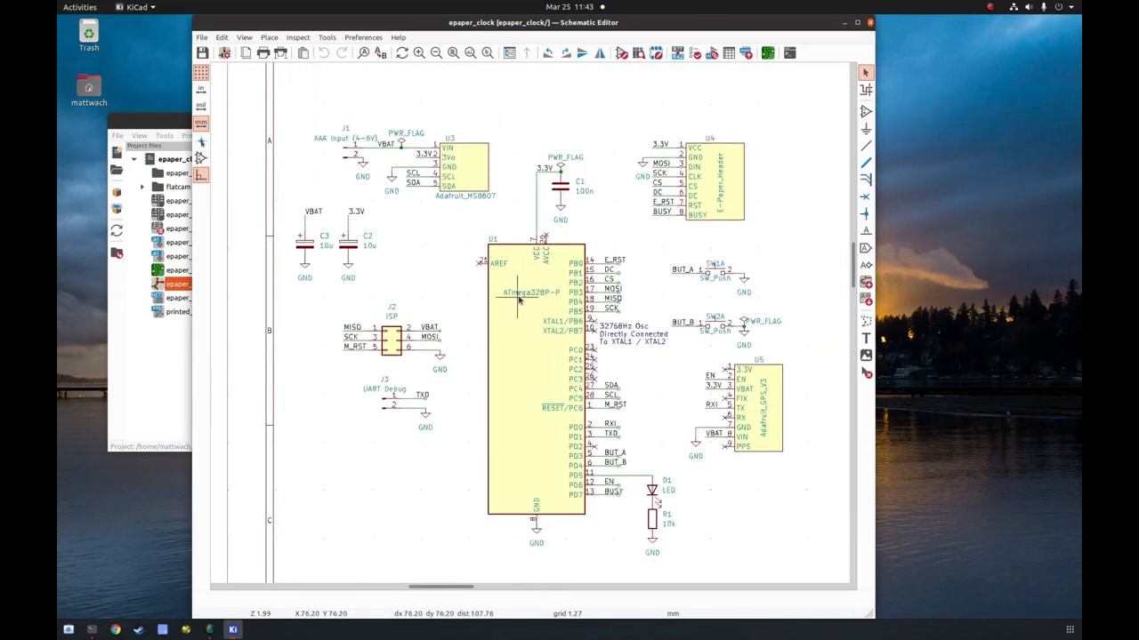
{"action": "mouse_move", "coordinate": [532, 304]}
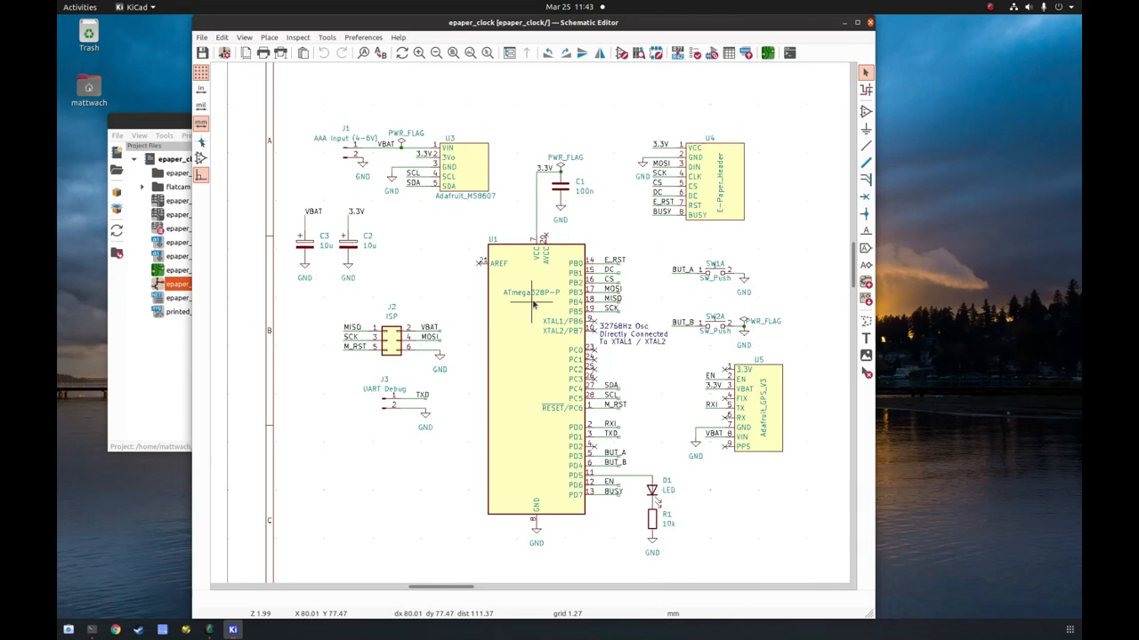
{"action": "mouse_move", "coordinate": [667, 259]}
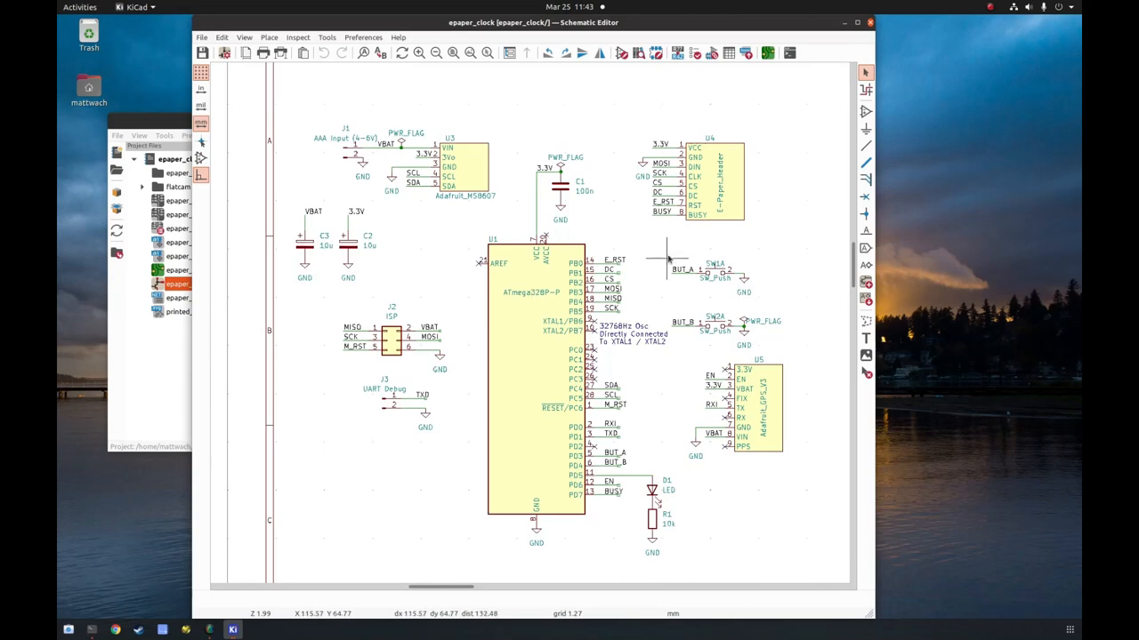
{"action": "mouse_move", "coordinate": [613, 516]}
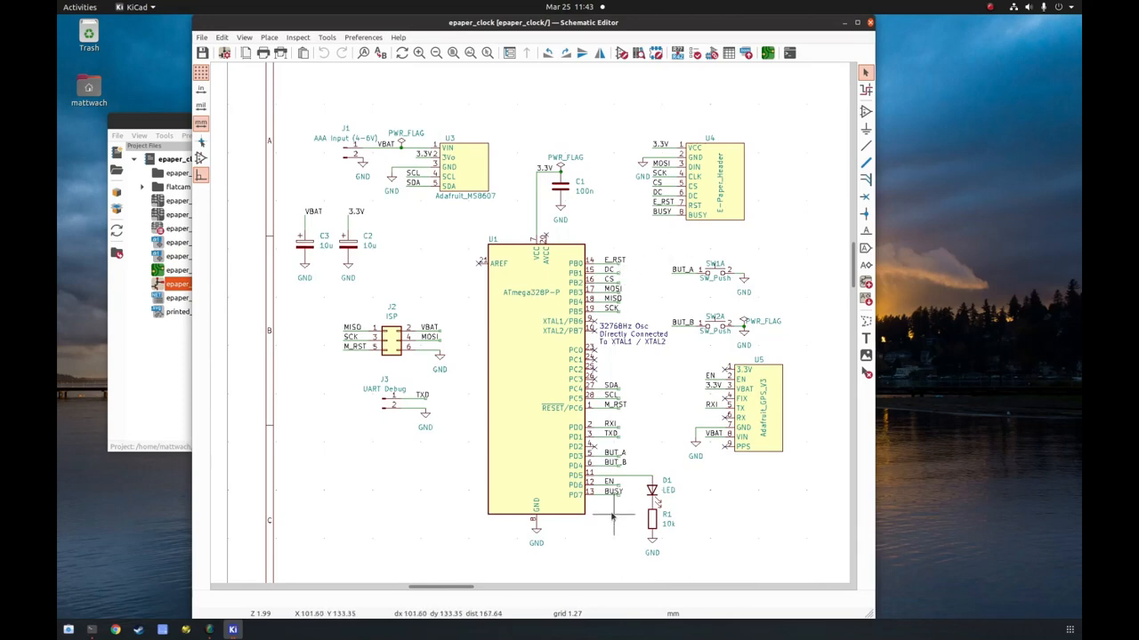
{"action": "mouse_move", "coordinate": [555, 294]}
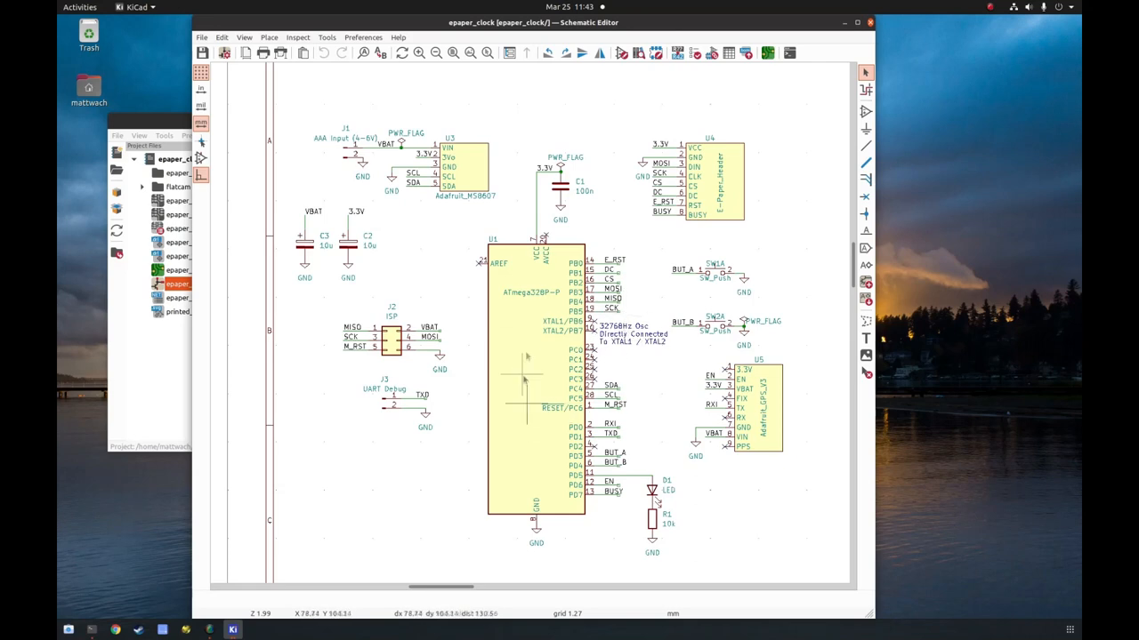
{"action": "mouse_move", "coordinate": [519, 406]}
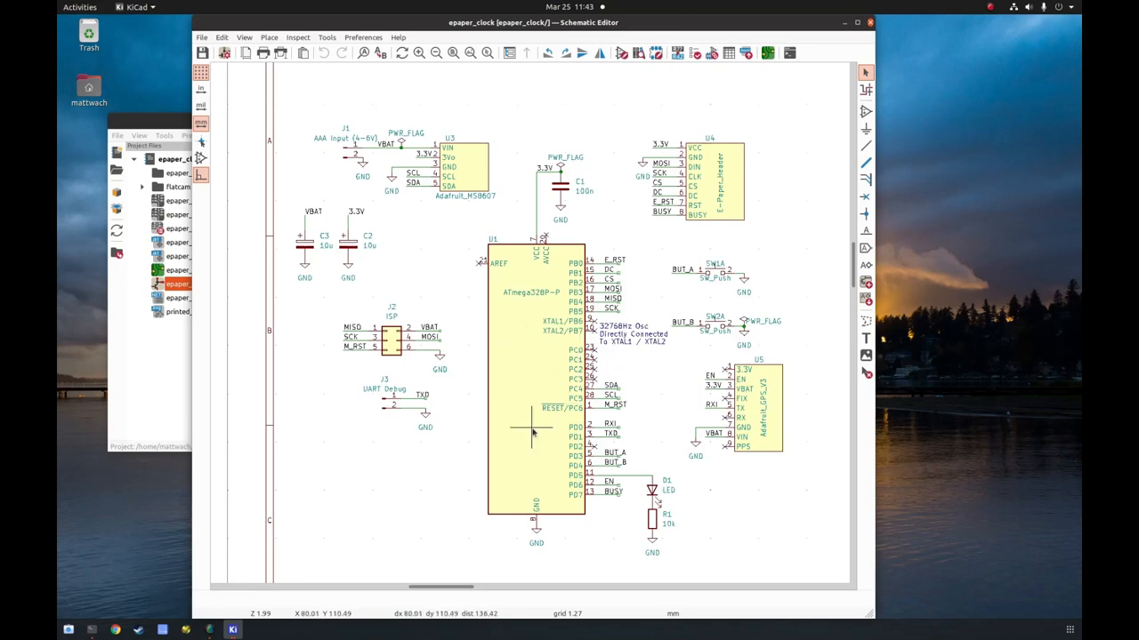
{"action": "mouse_move", "coordinate": [591, 320]}
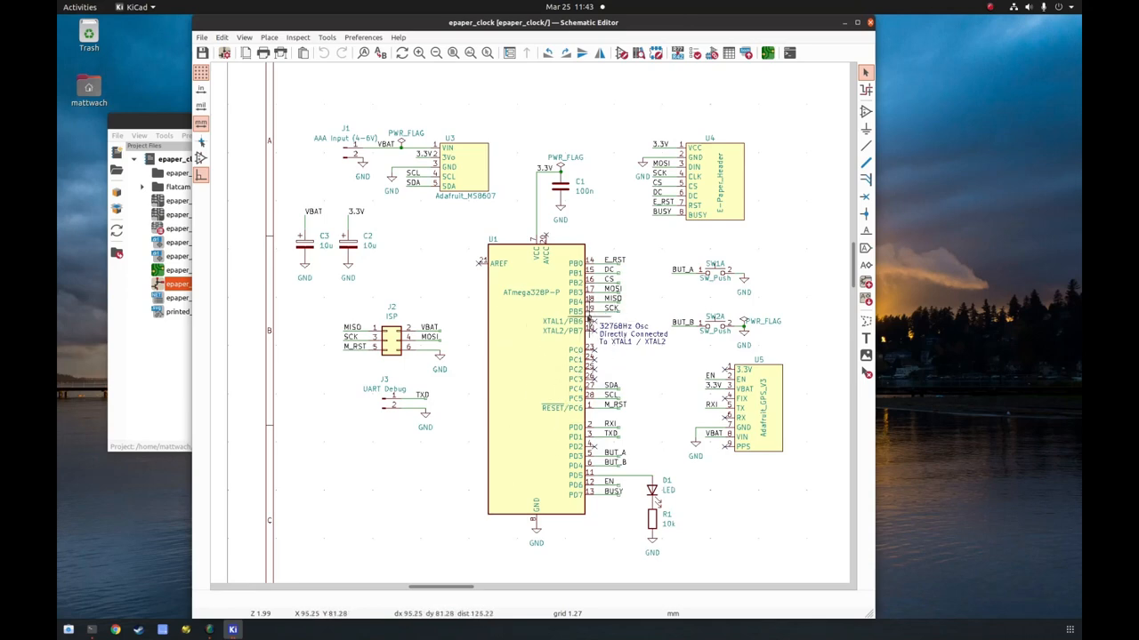
{"action": "mouse_move", "coordinate": [601, 320]}
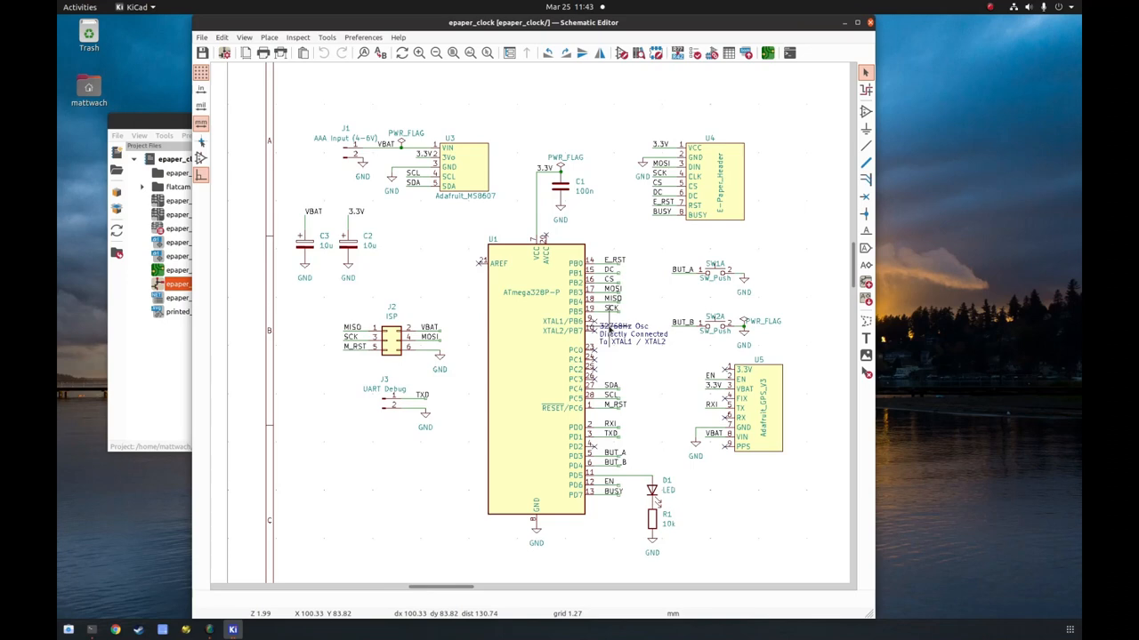
{"action": "mouse_move", "coordinate": [525, 459]}
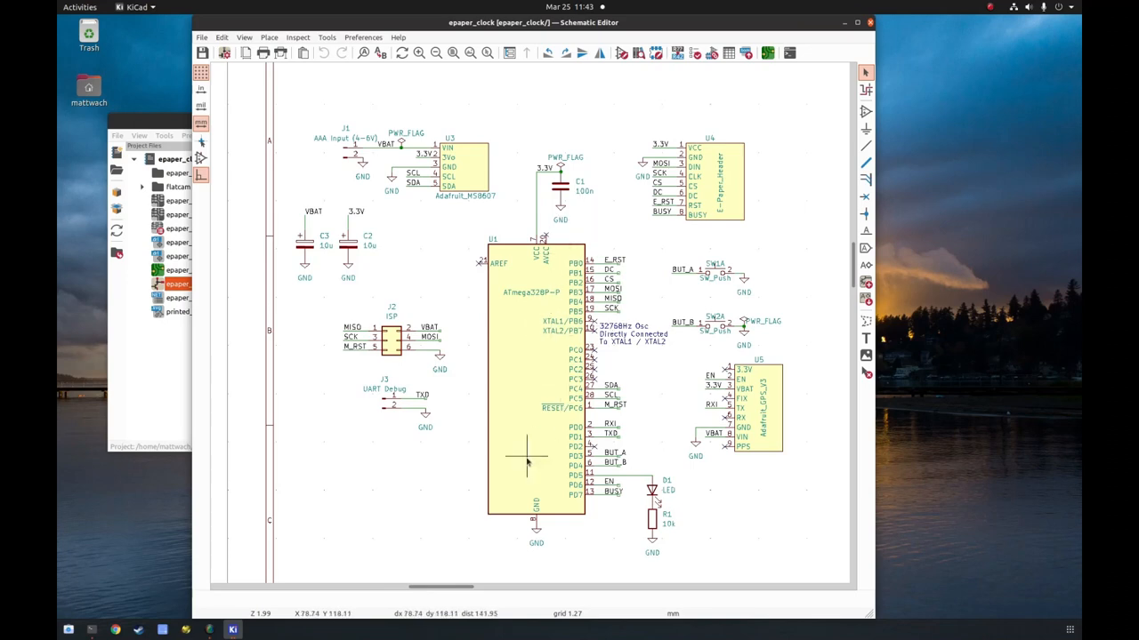
{"action": "mouse_move", "coordinate": [623, 331]}
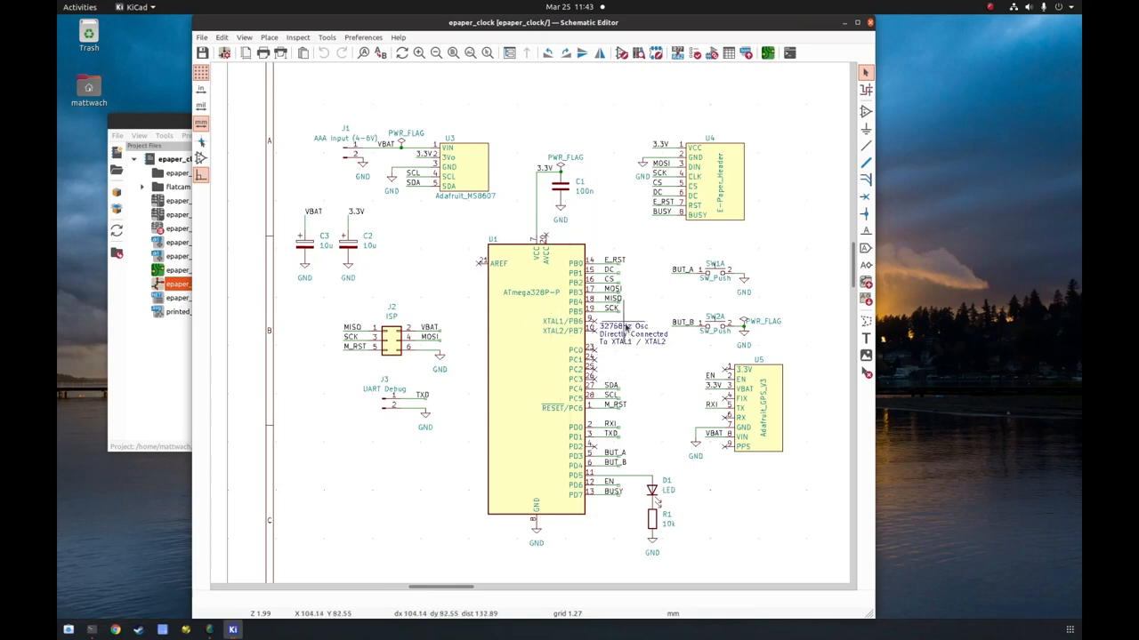
{"action": "mouse_move", "coordinate": [626, 329]}
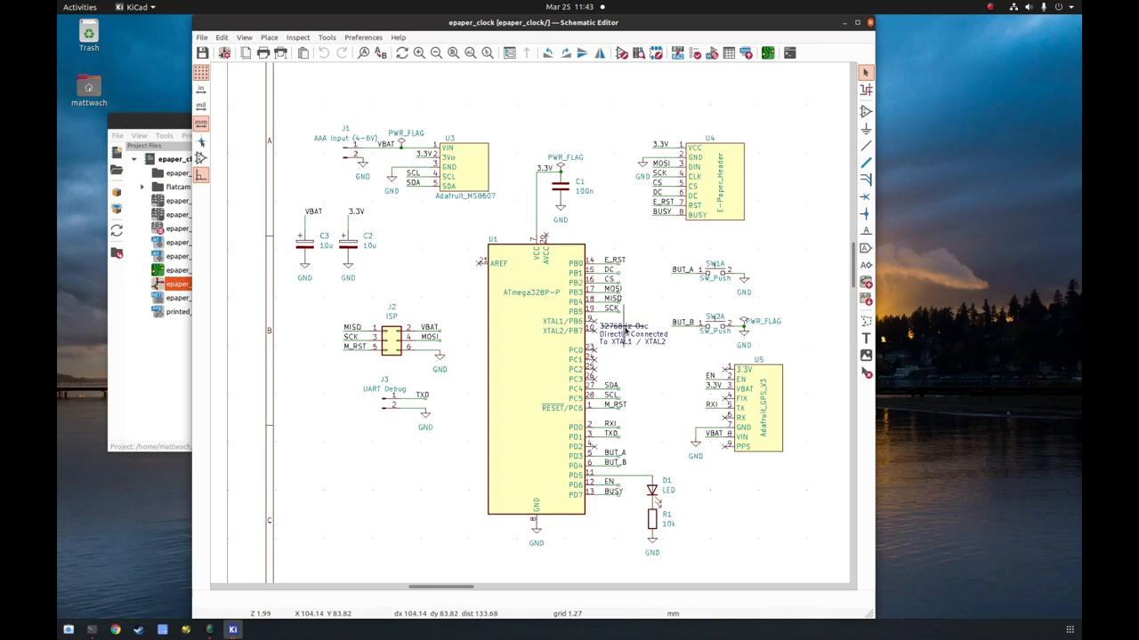
{"action": "mouse_move", "coordinate": [550, 341]}
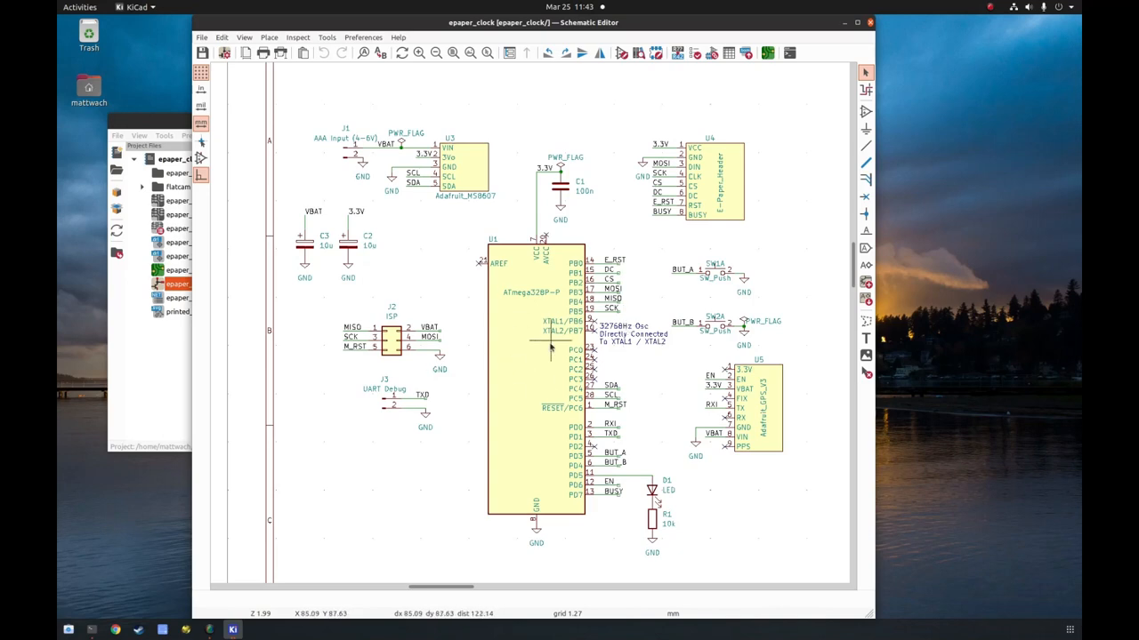
{"action": "mouse_move", "coordinate": [549, 352]}
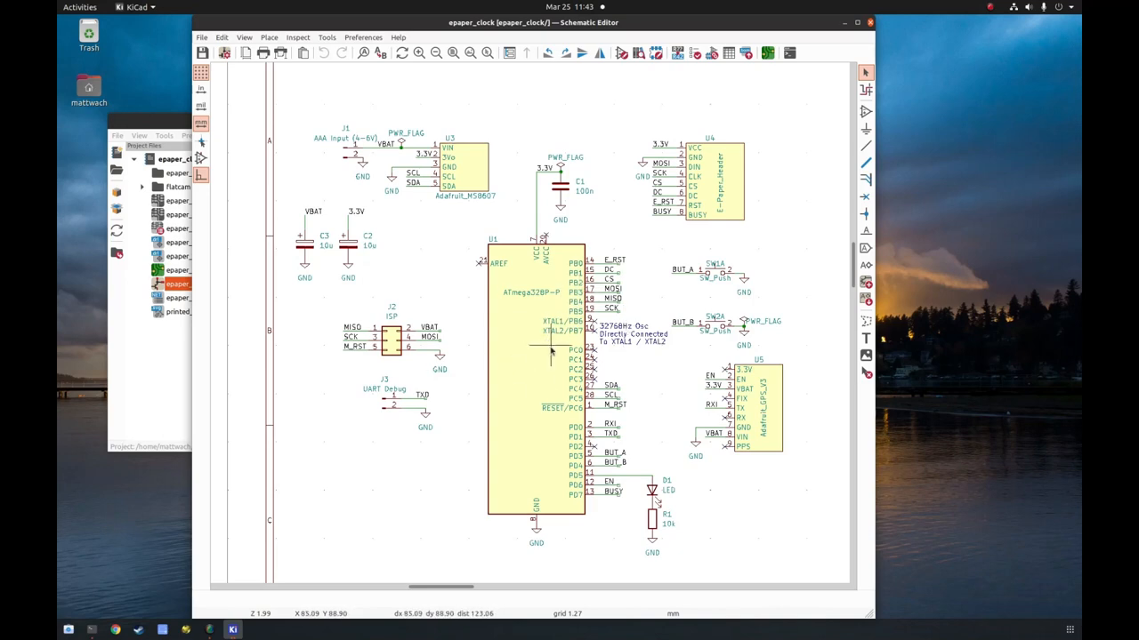
{"action": "mouse_move", "coordinate": [555, 355]}
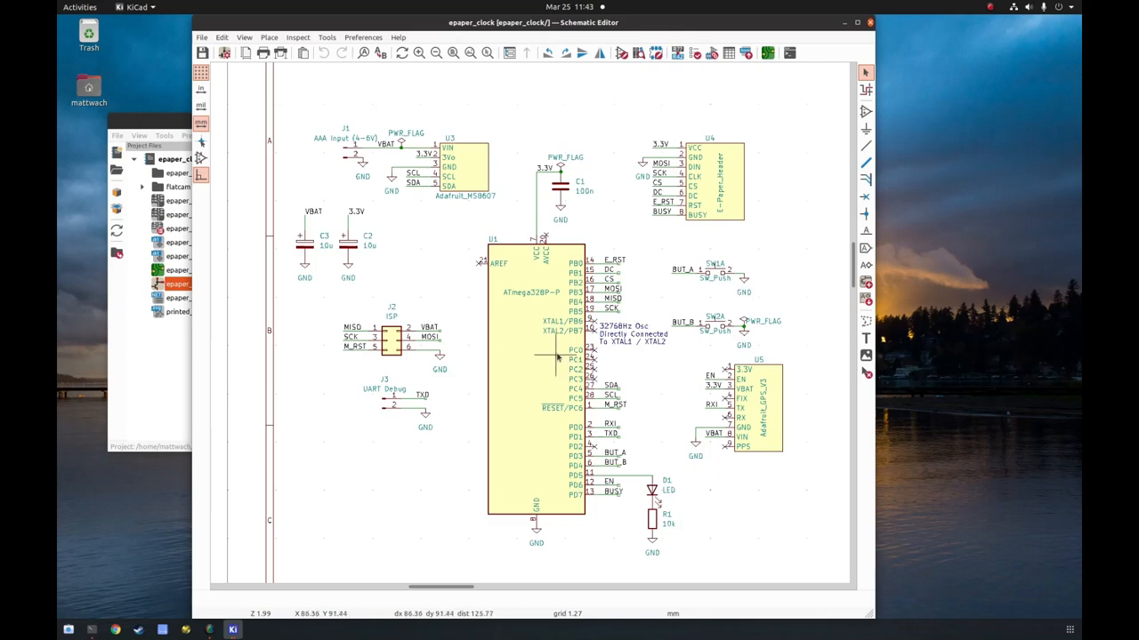
{"action": "mouse_move", "coordinate": [545, 378]}
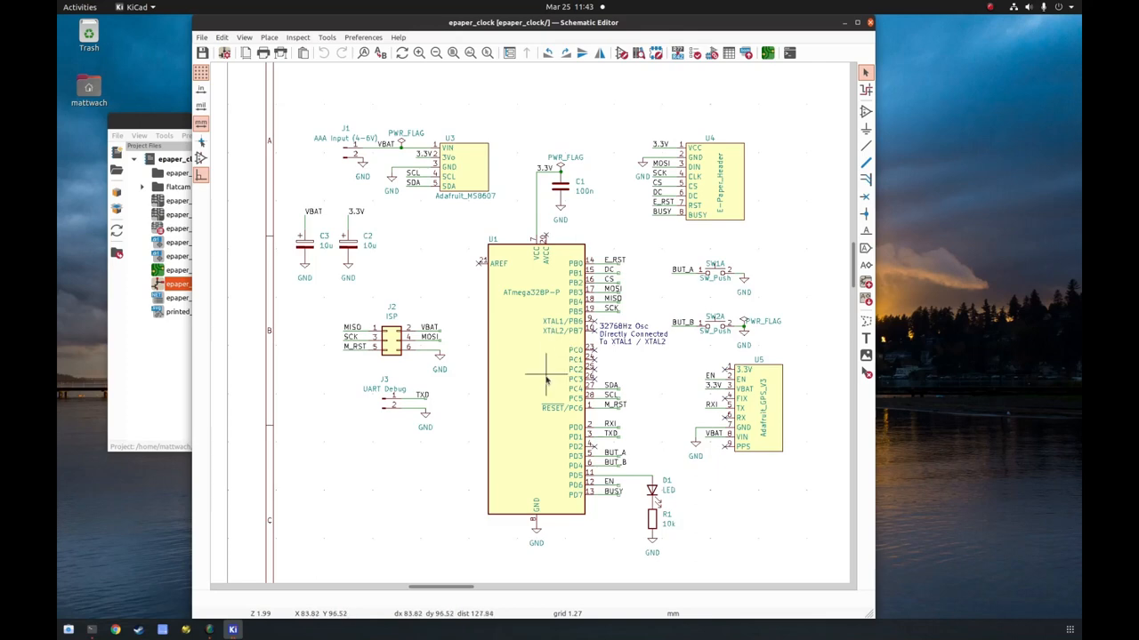
{"action": "mouse_move", "coordinate": [546, 347]}
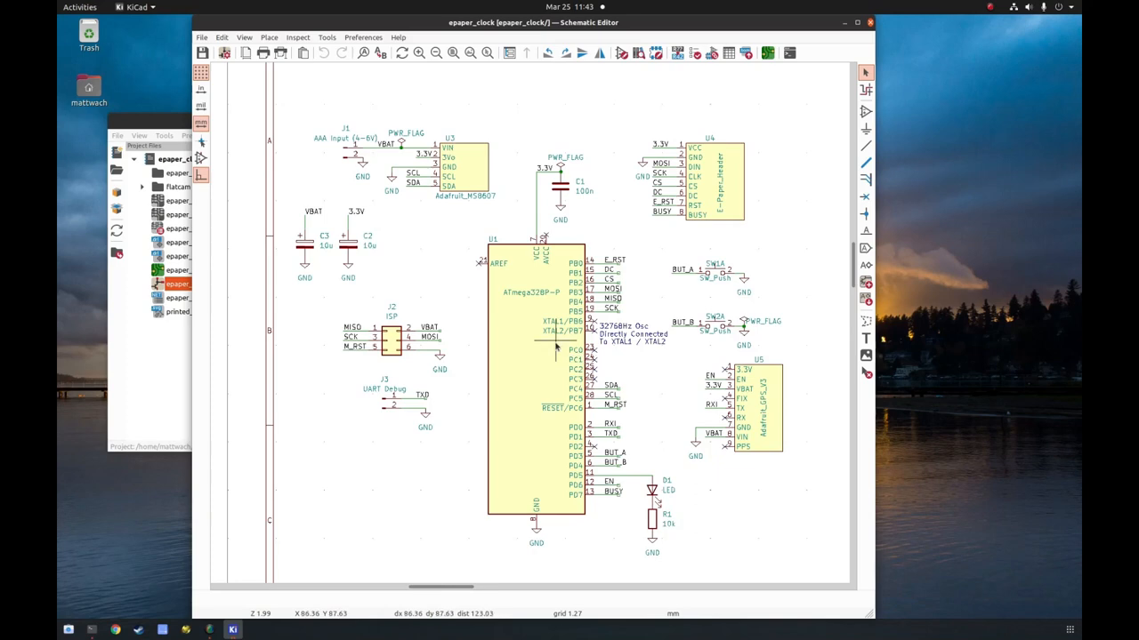
{"action": "mouse_move", "coordinate": [544, 338]}
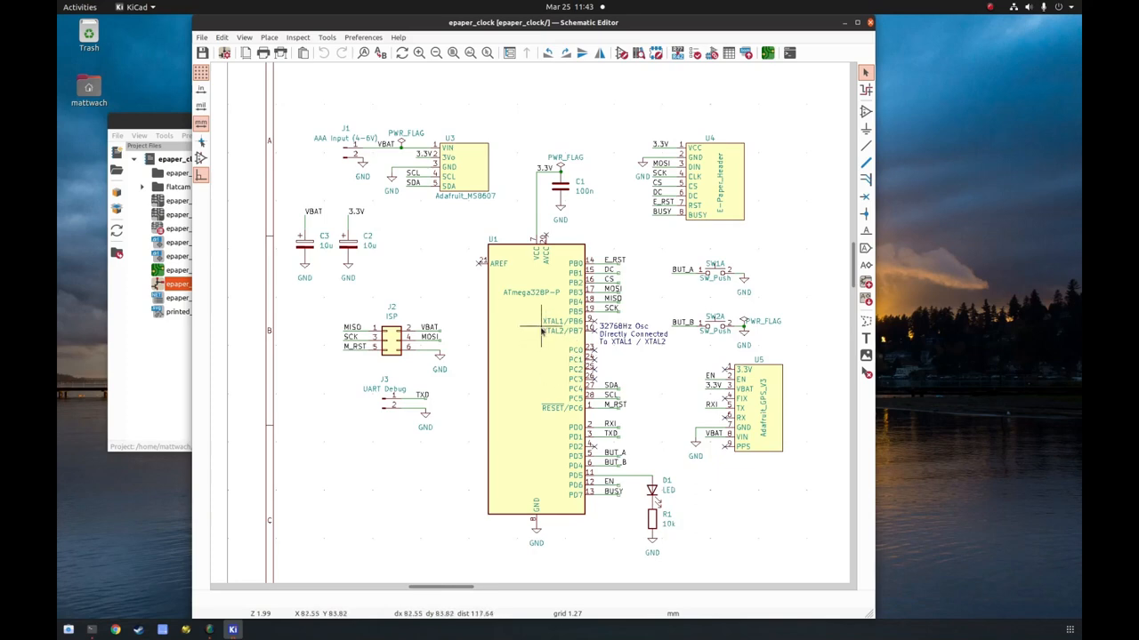
{"action": "mouse_move", "coordinate": [601, 327]}
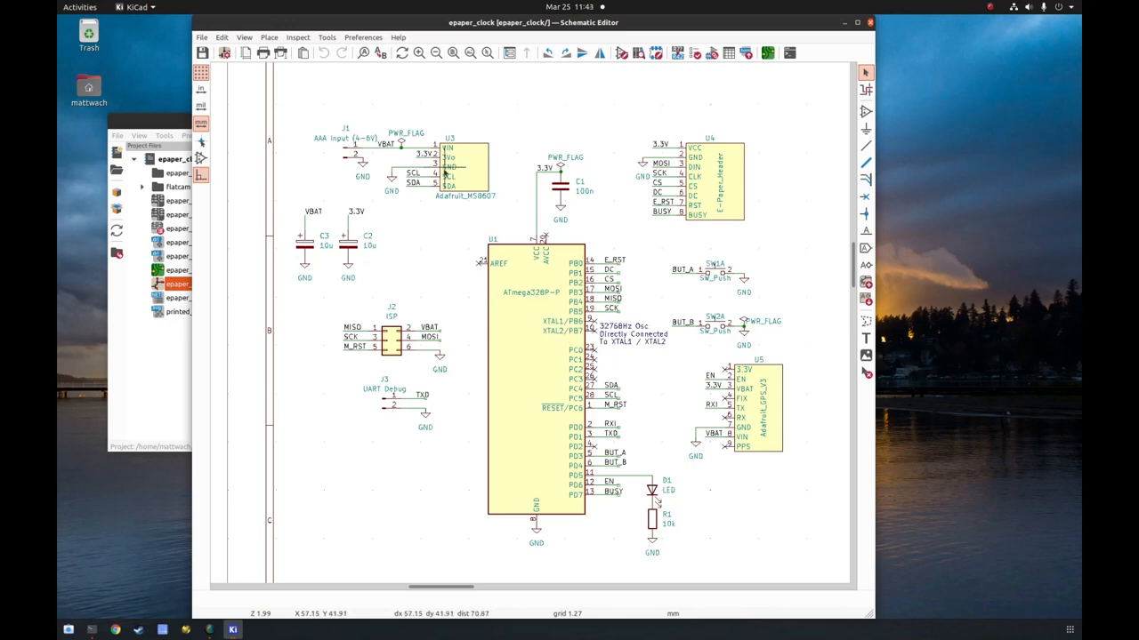
{"action": "mouse_move", "coordinate": [747, 336]}
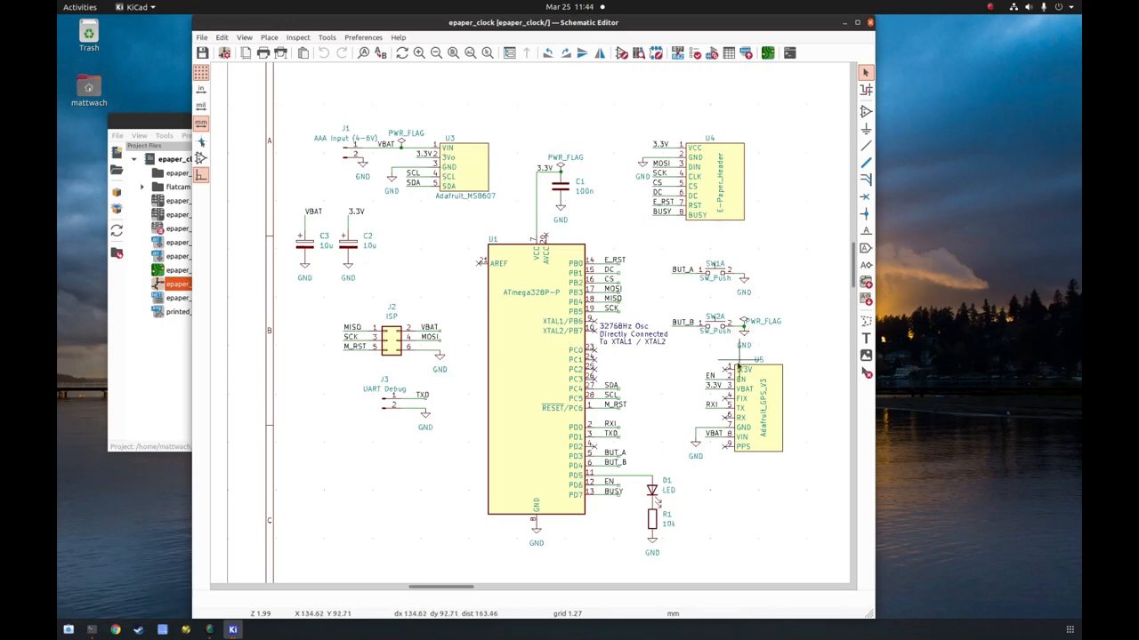
{"action": "mouse_move", "coordinate": [683, 360]}
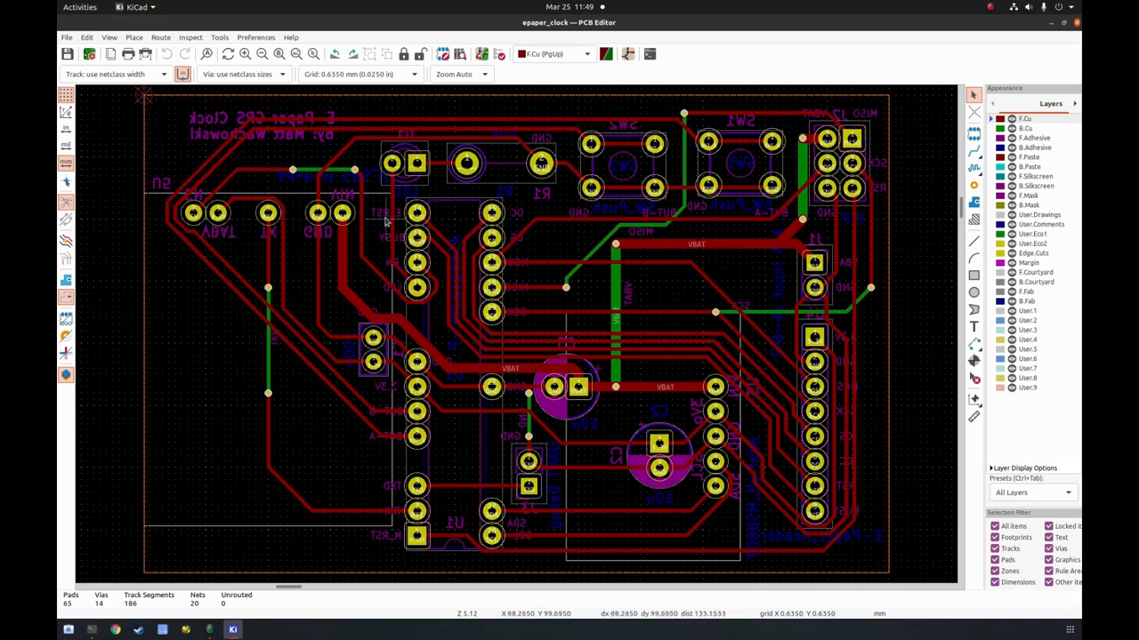
{"action": "mouse_move", "coordinate": [609, 420]}
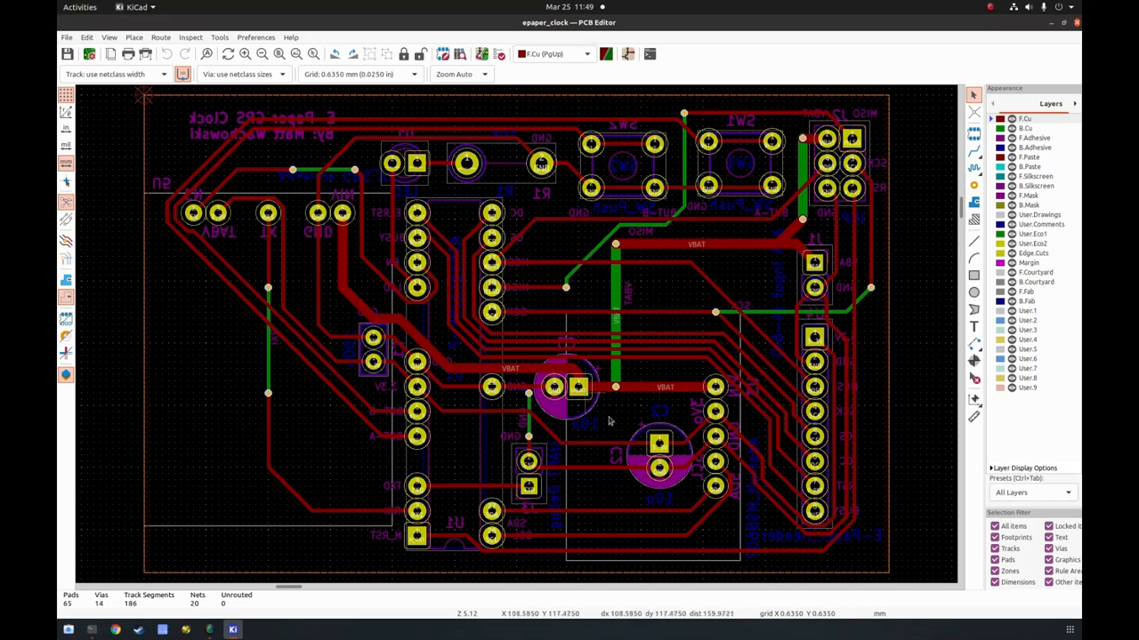
{"action": "mouse_move", "coordinate": [815, 199]}
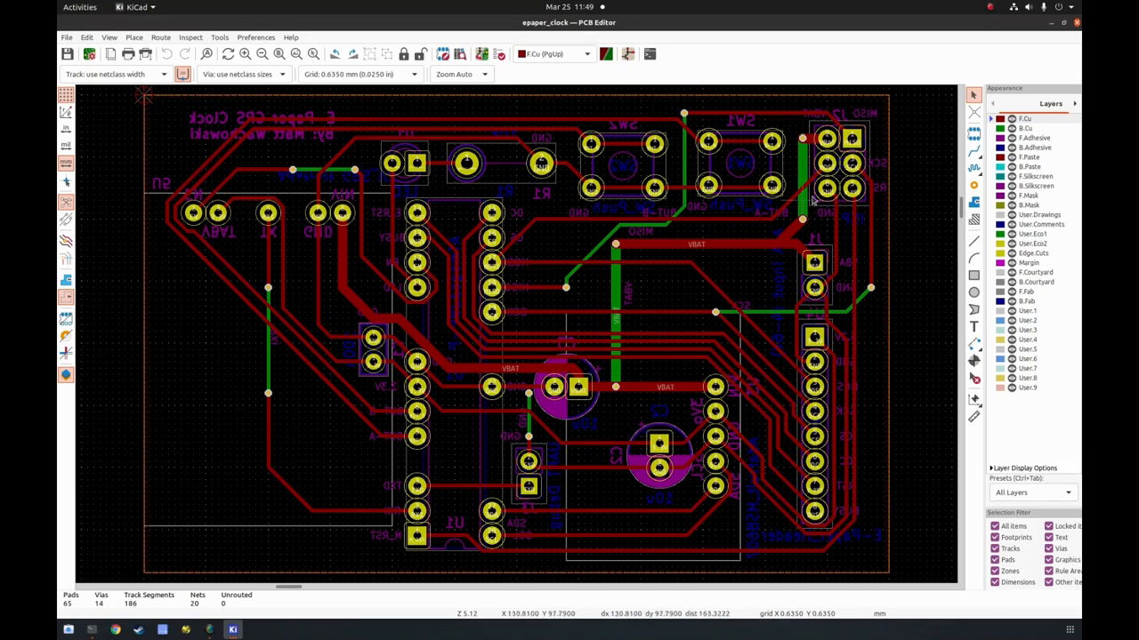
{"action": "mouse_move", "coordinate": [815, 198]}
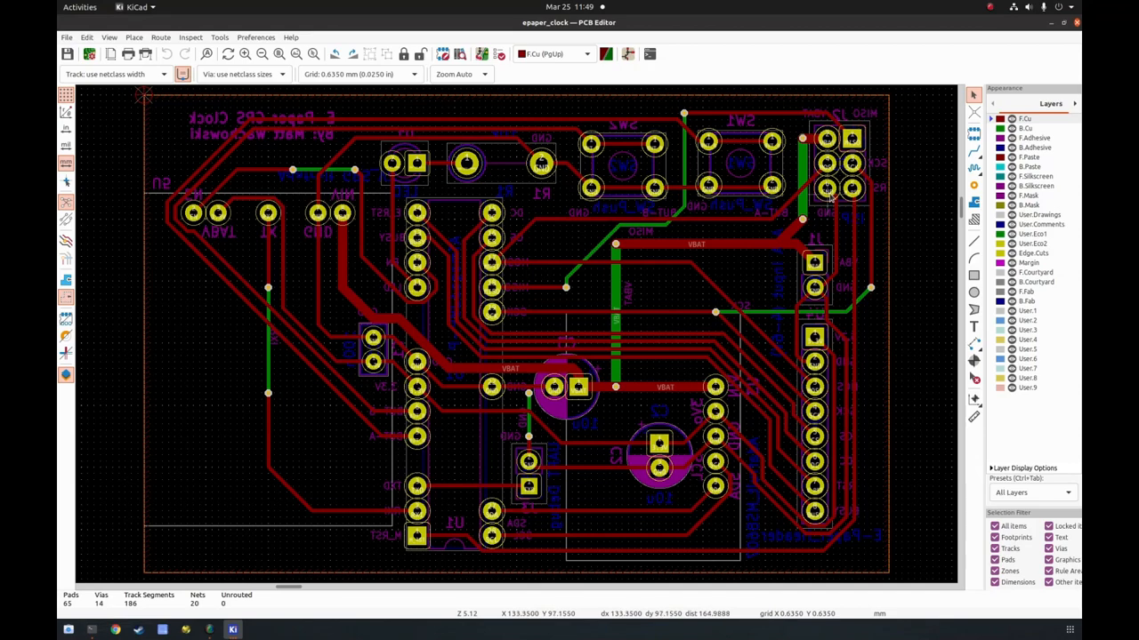
{"action": "mouse_move", "coordinate": [827, 463]}
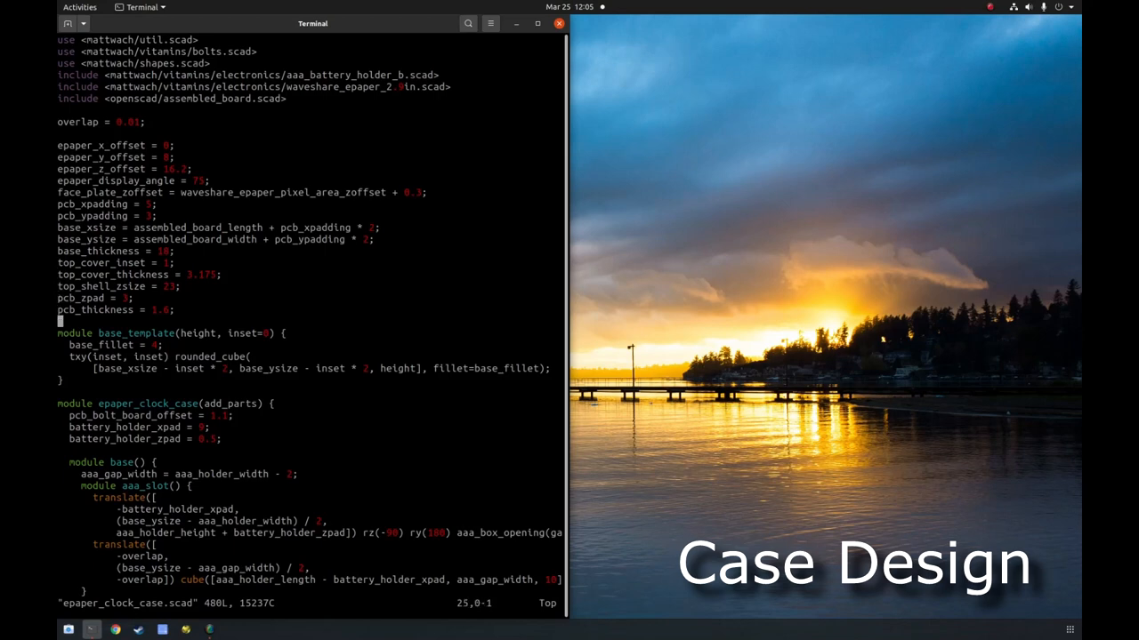
Scroll through epaper_clock_case.scad in vim, then begin the openscad command in the shell
{"action": "scroll", "scroll_direction": "down", "scroll_amount": 3}
{"action": "type", "text": "o"}
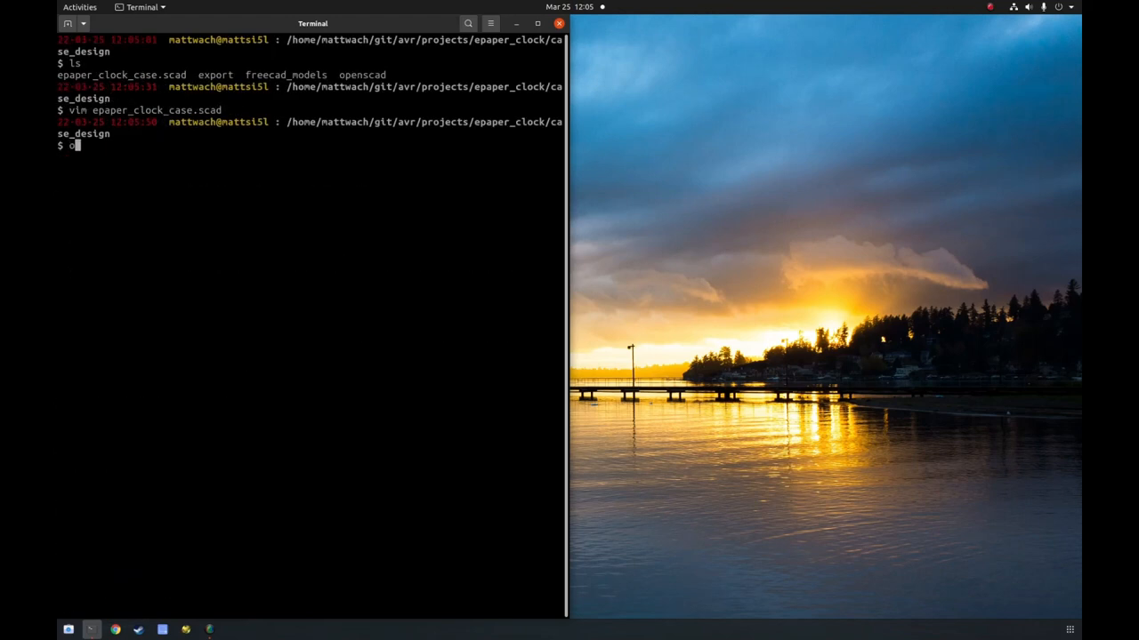
{"action": "type", "text": "pens"}
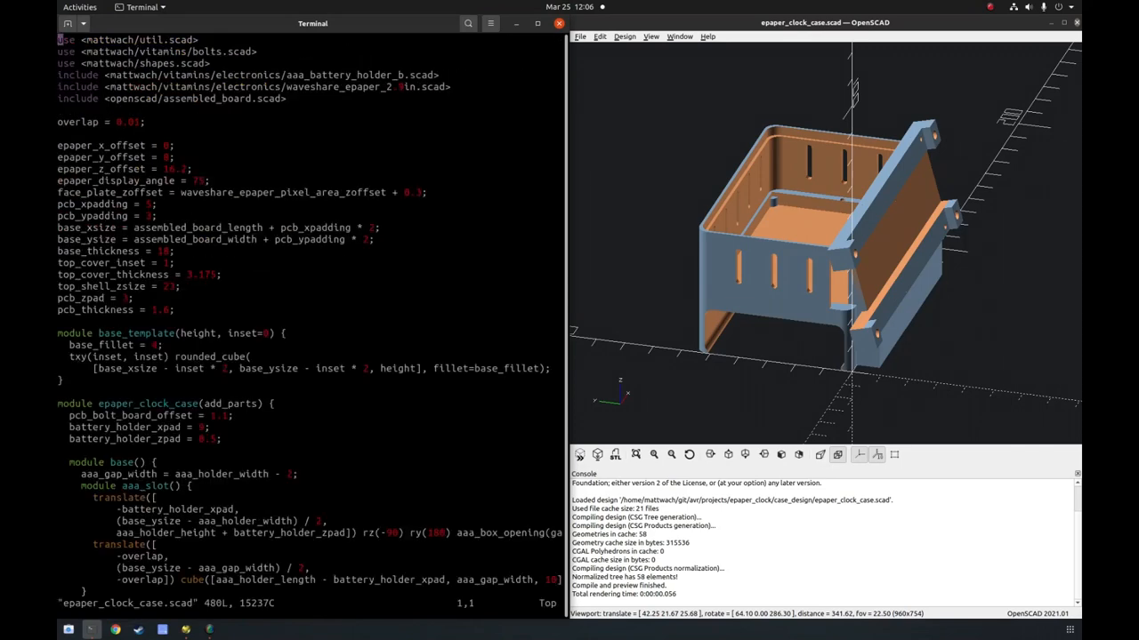
Scroll the source to the top cover module and orbit the rendered case to another side
{"action": "scroll", "scroll_direction": "down", "scroll_amount": 3}
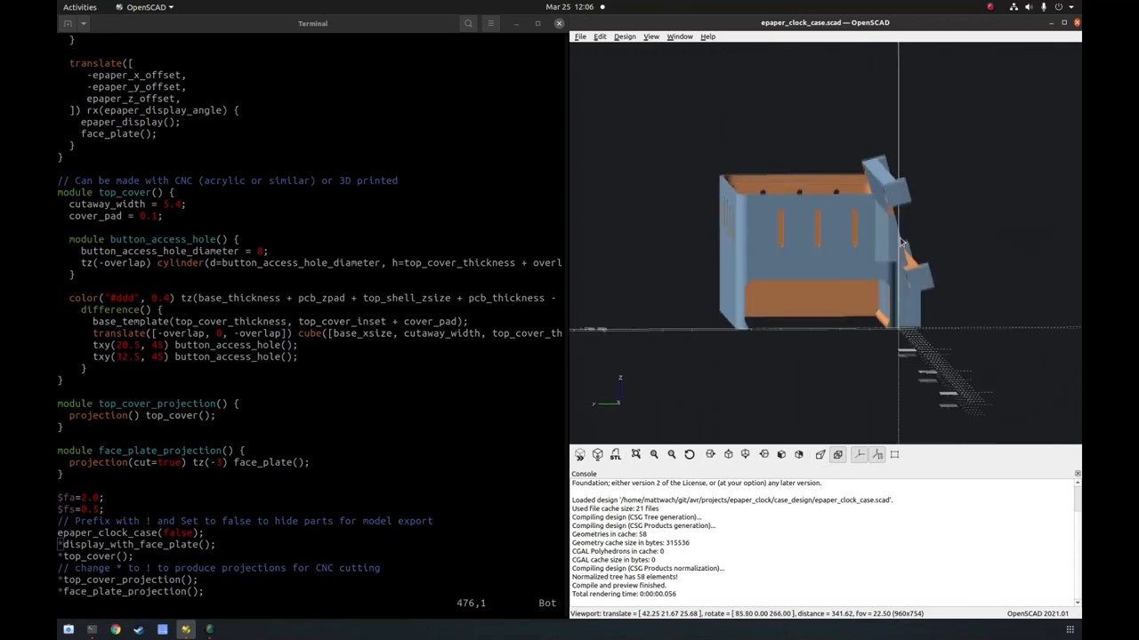
{"action": "left_click_drag", "start_coordinate": [899, 240], "coordinate": [894, 204]}
{"action": "type", "text": "tru"}
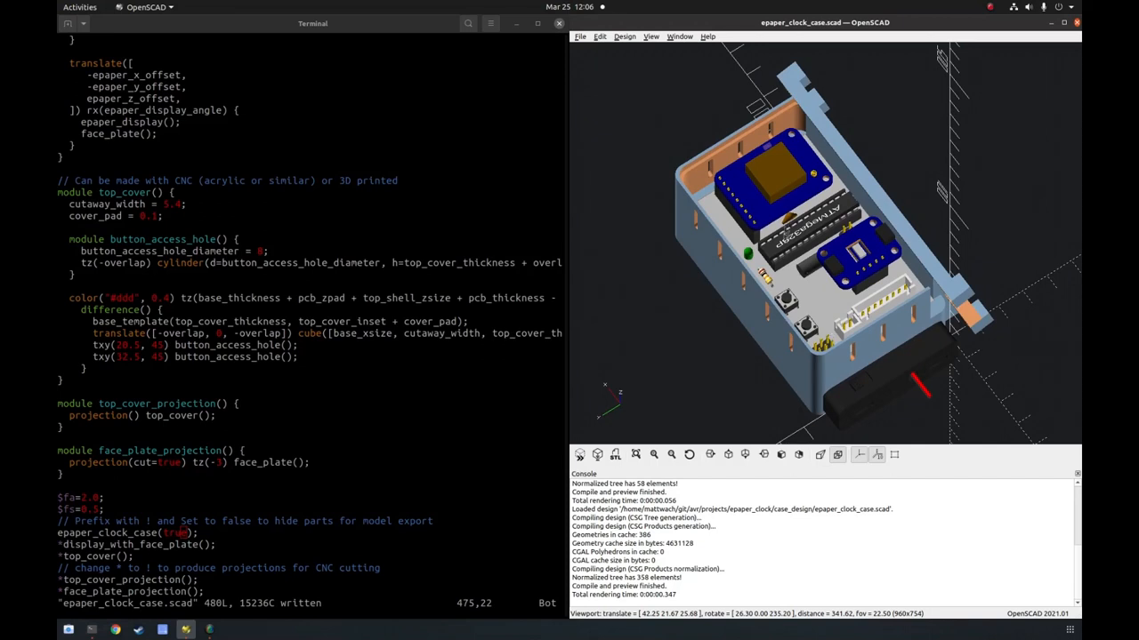
{"action": "mouse_move", "coordinate": [835, 253]}
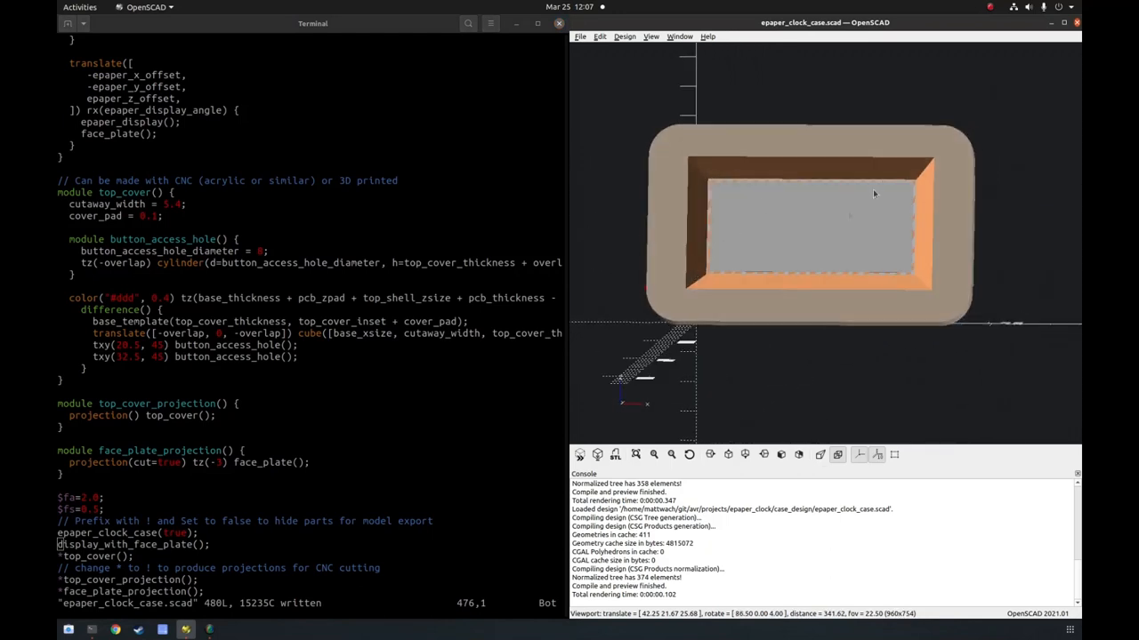
Orbit the preview around the display face plate now rendered in the case
{"action": "left_click_drag", "start_coordinate": [874, 194], "coordinate": [840, 275]}
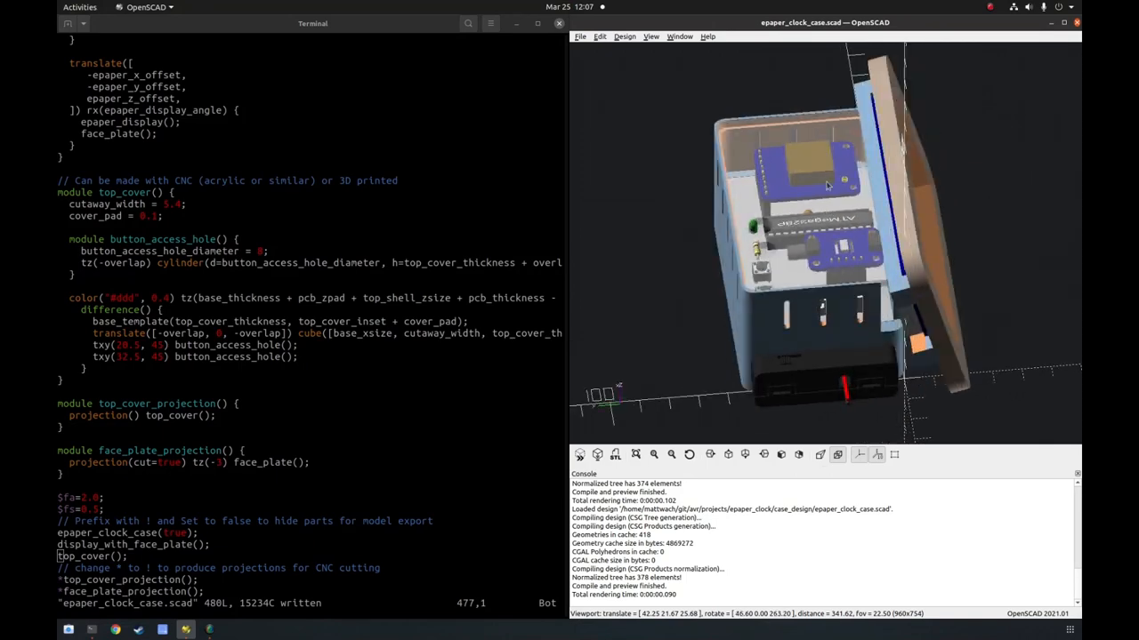
Orbit the assembled case with top cover to view it from the front
{"action": "left_click_drag", "start_coordinate": [827, 186], "coordinate": [797, 249]}
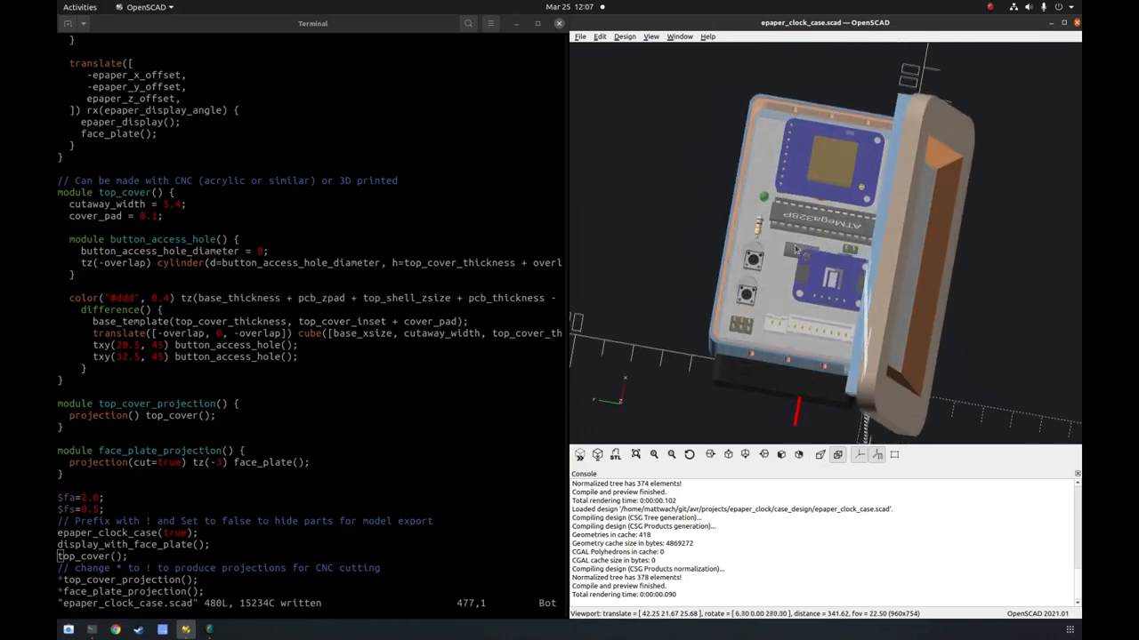